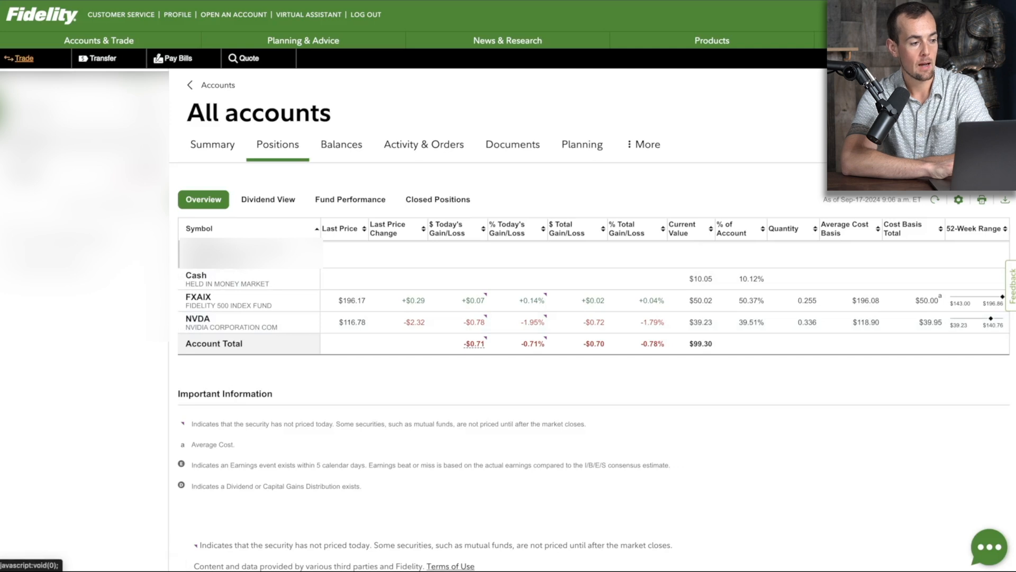
Start a stock trade ticket from Trade and choose the account to trade from
{"action": "left_click", "coordinate": [21, 58]}
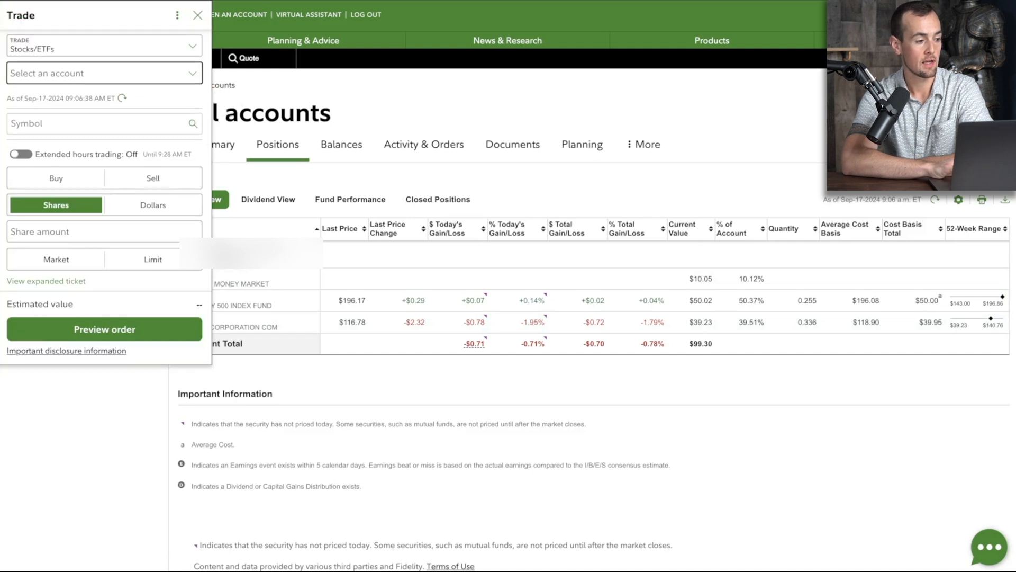
{"action": "left_click", "coordinate": [104, 73]}
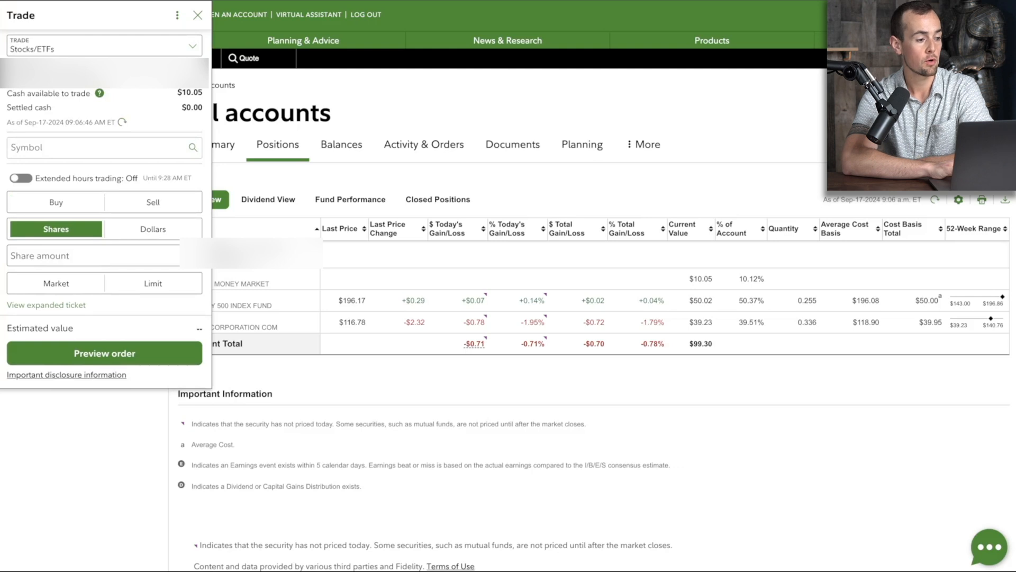
{"action": "left_click", "coordinate": [97, 148]}
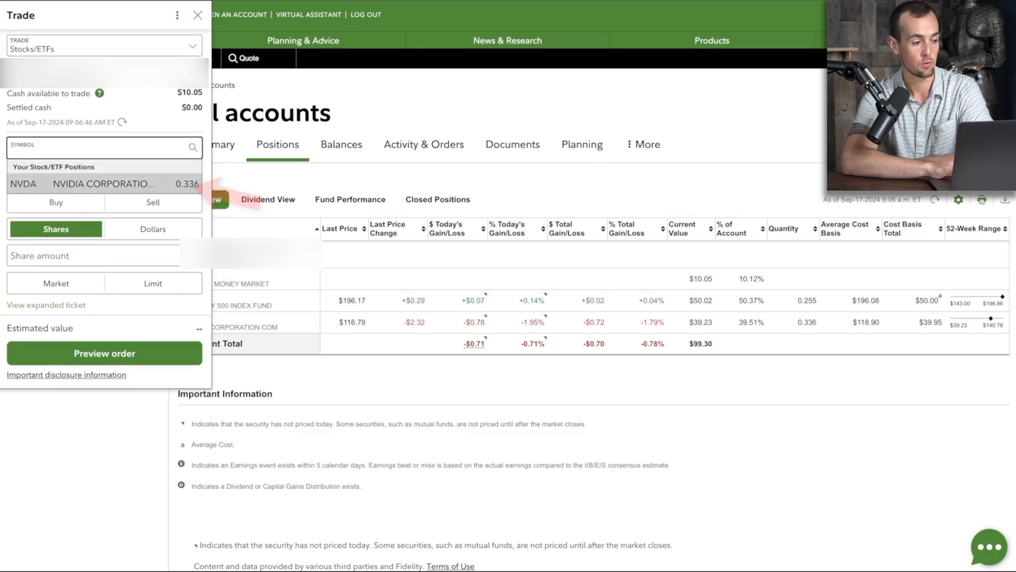
Load NVDA from held positions, showing its $116.78 quote with bid, ask and volume
{"action": "left_click", "coordinate": [82, 183]}
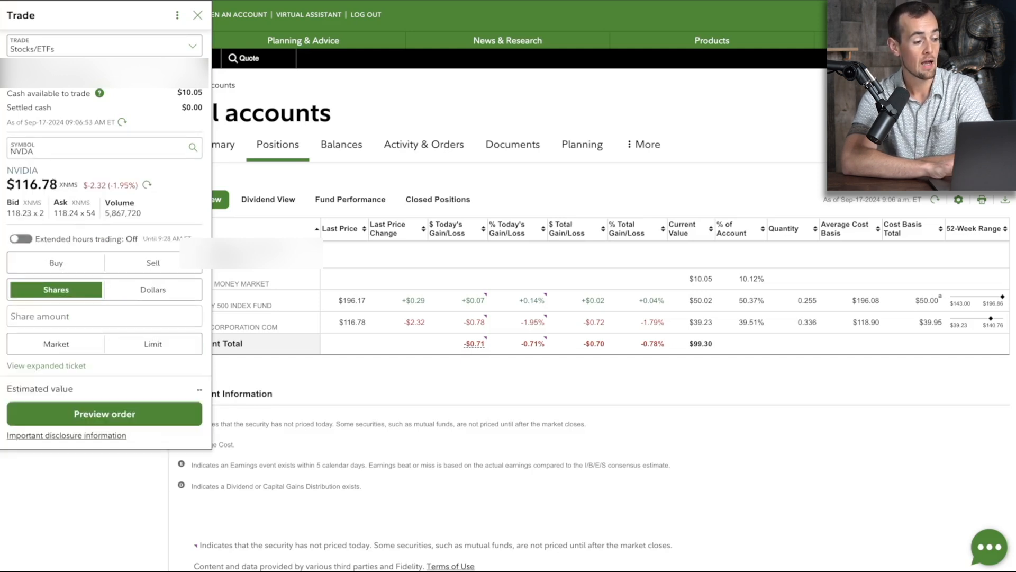
Make it a sell order for $20.00 in dollars at market price
{"action": "left_click", "coordinate": [152, 263]}
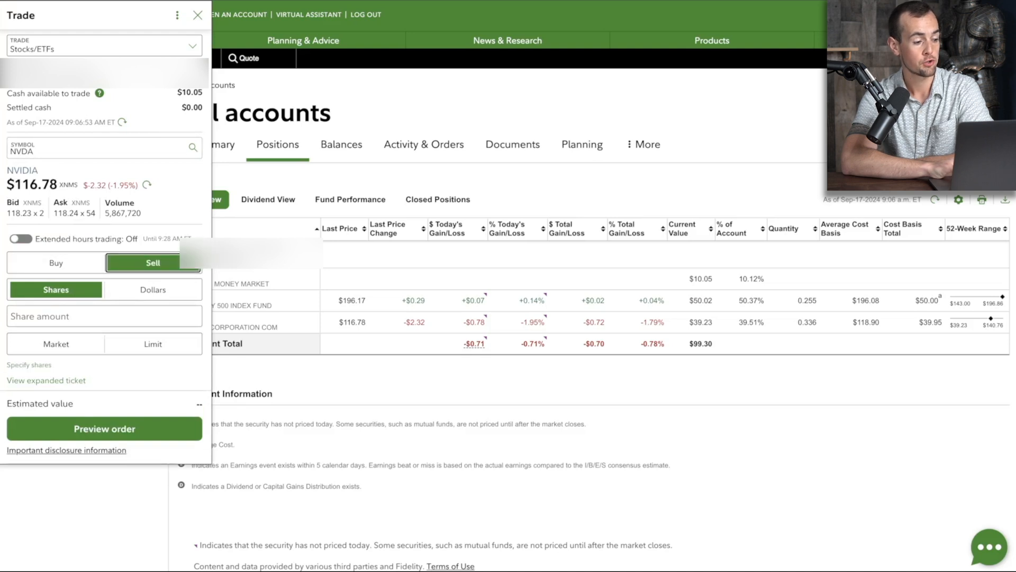
{"action": "left_click", "coordinate": [153, 289]}
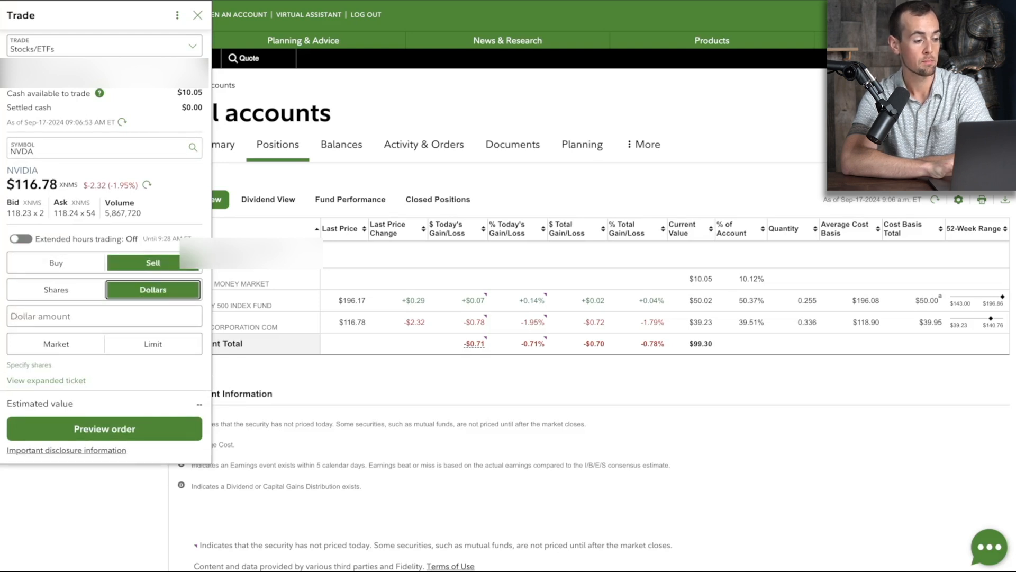
{"action": "left_click", "coordinate": [55, 262]}
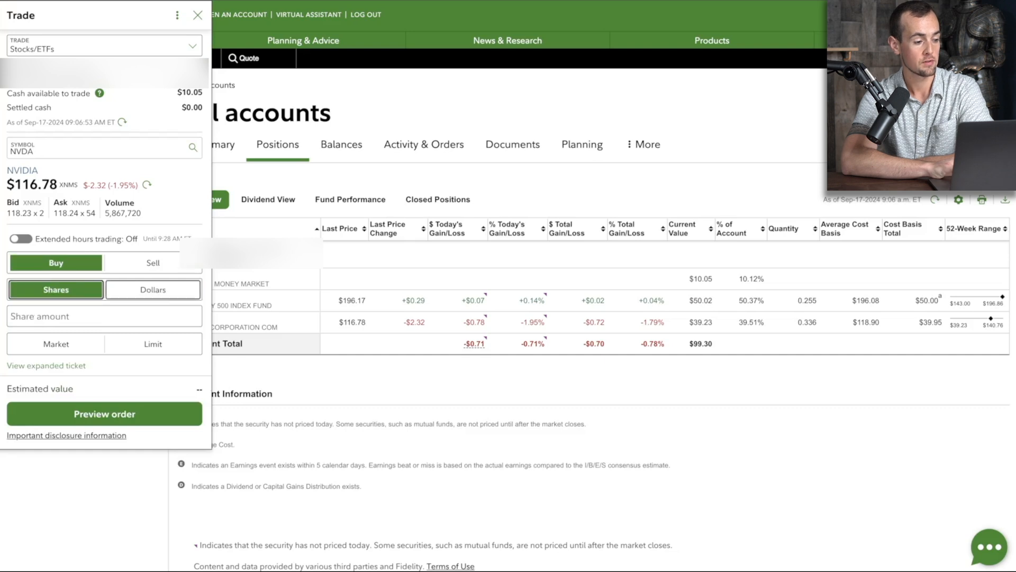
{"action": "left_click", "coordinate": [152, 263]}
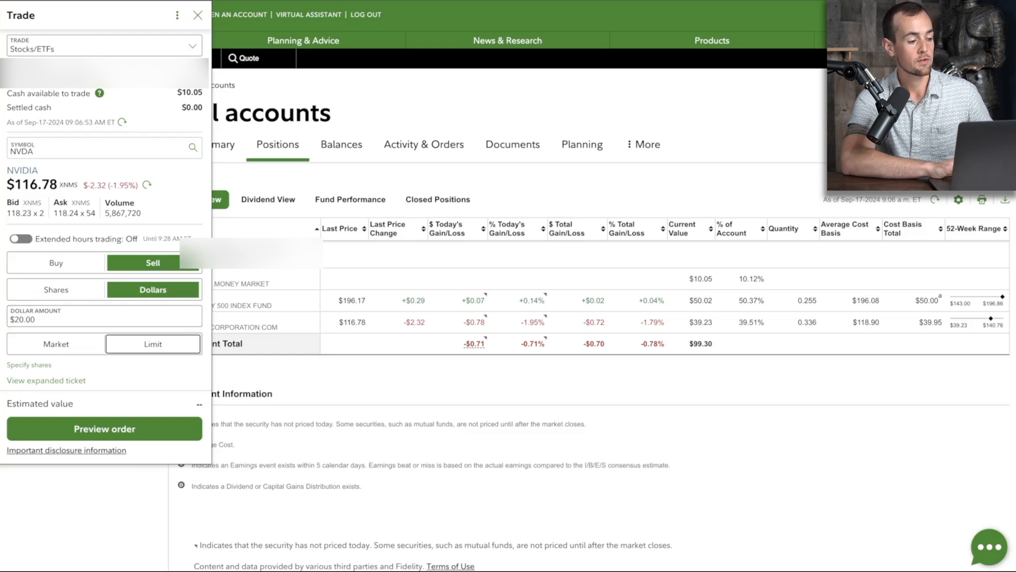
{"action": "left_click", "coordinate": [55, 343]}
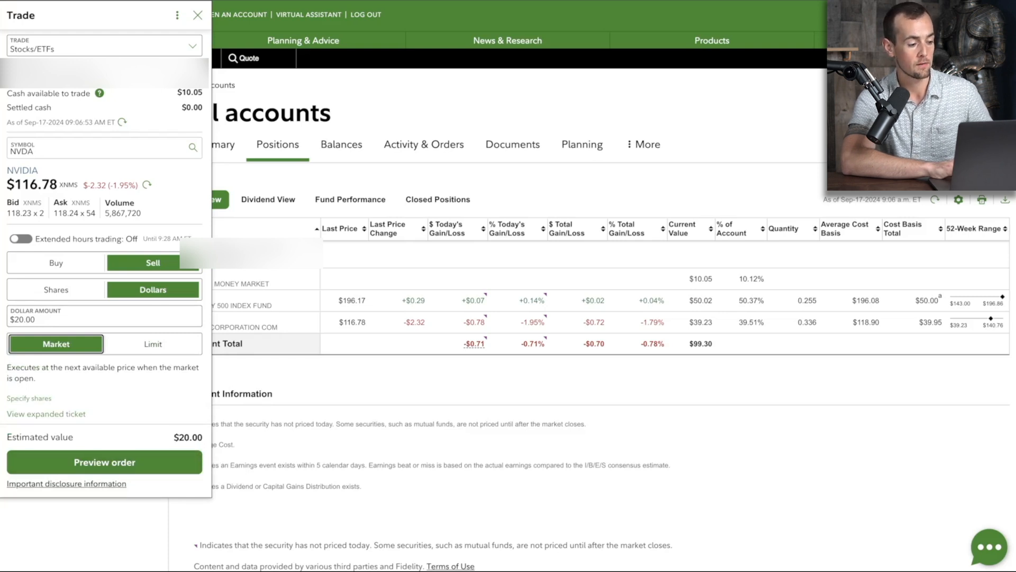
{"action": "left_click", "coordinate": [104, 461]}
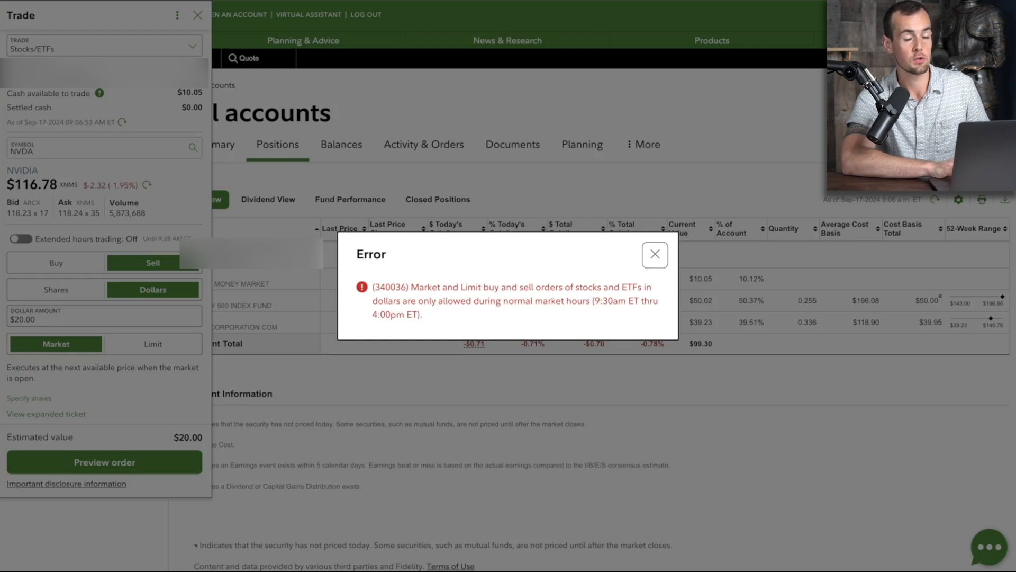
{"action": "left_click", "coordinate": [654, 254]}
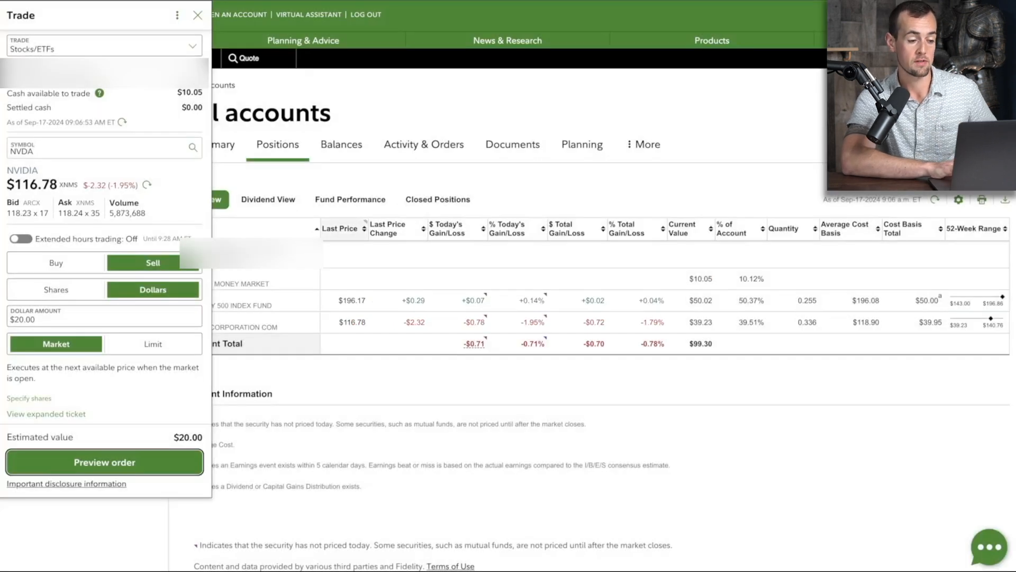